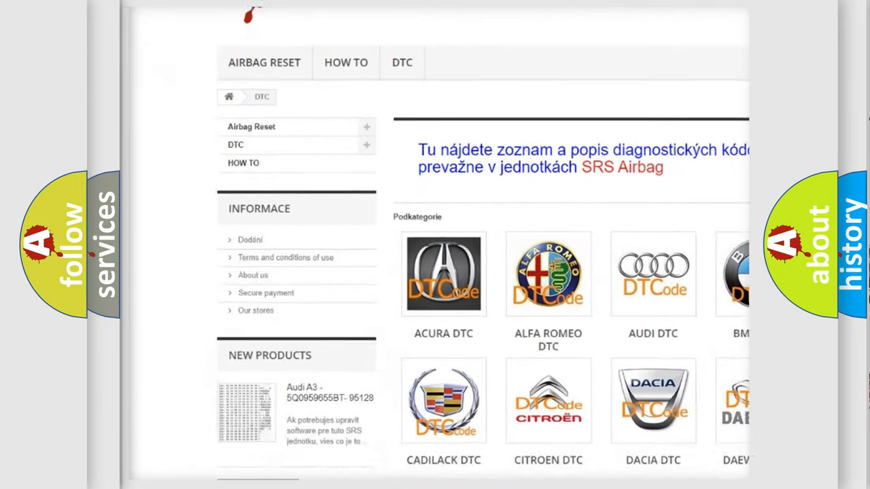
scroll("down", 3)
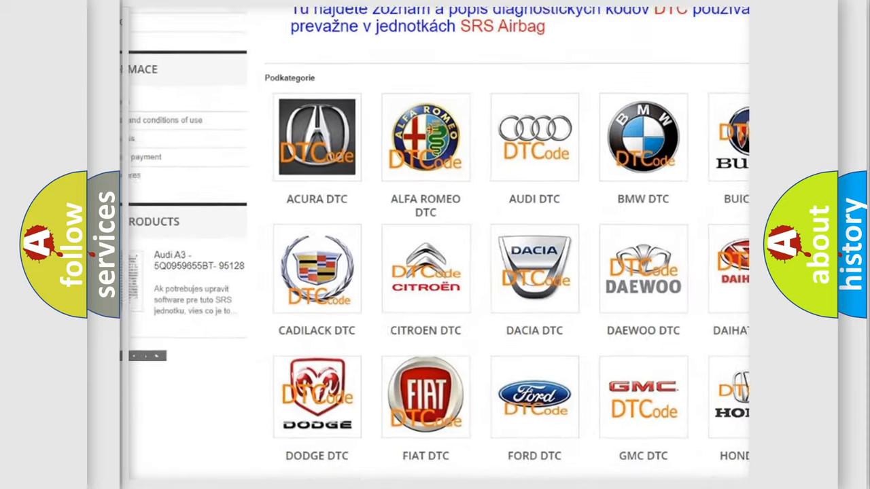
scroll("down", 3)
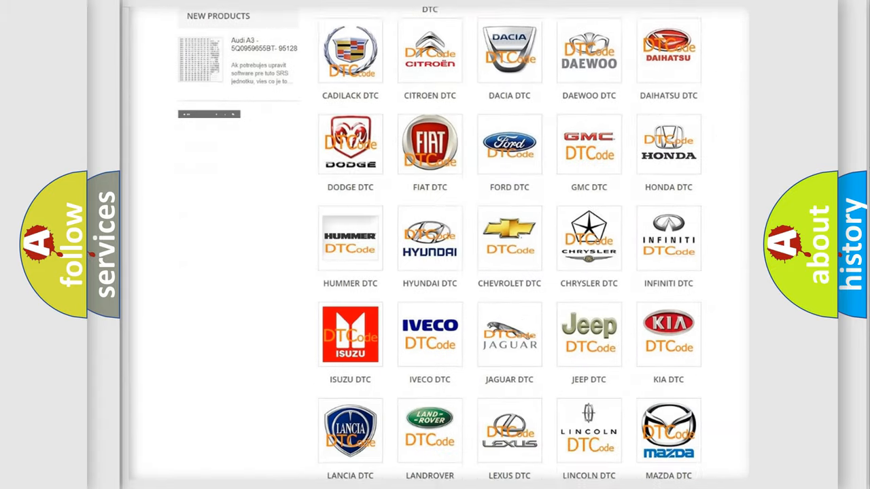
scroll("down", 3)
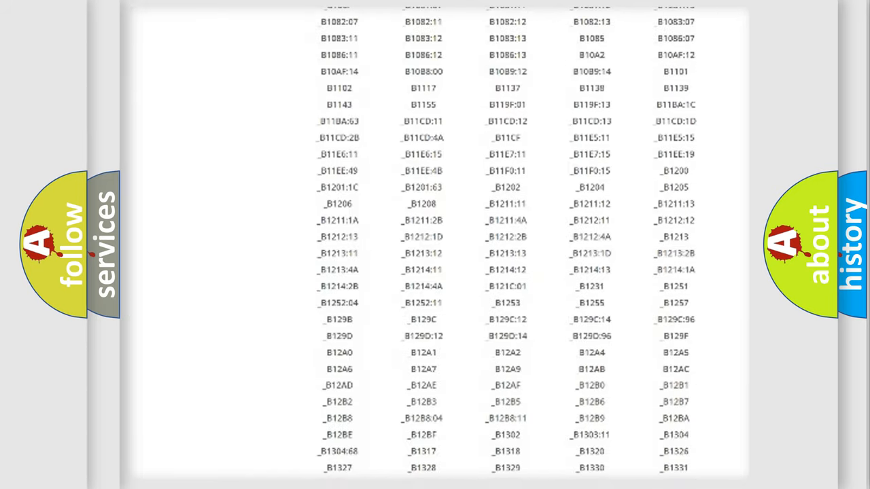
scroll("down", 3)
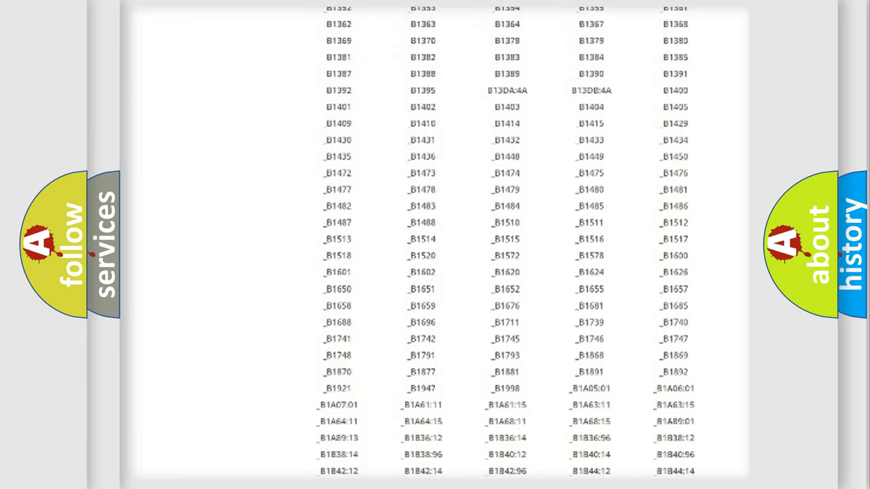